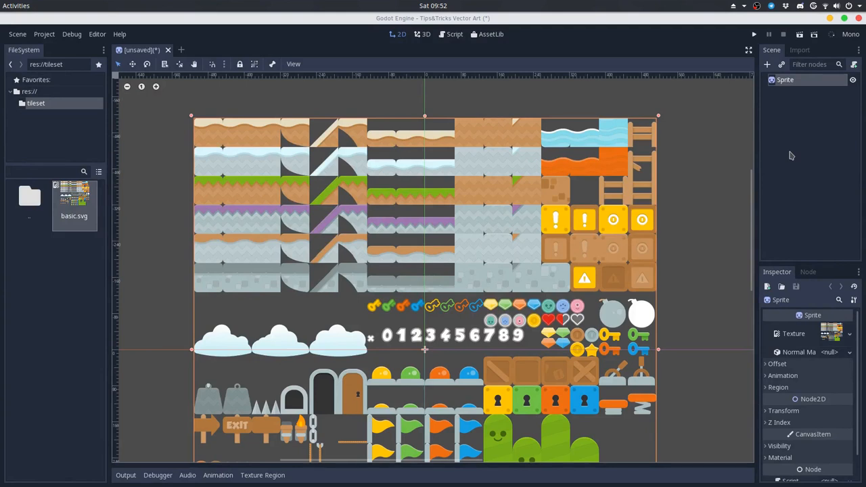
# Enable the Filter import flag on basic.svg and inspect the sprite up close.
pyautogui.click(799, 49)
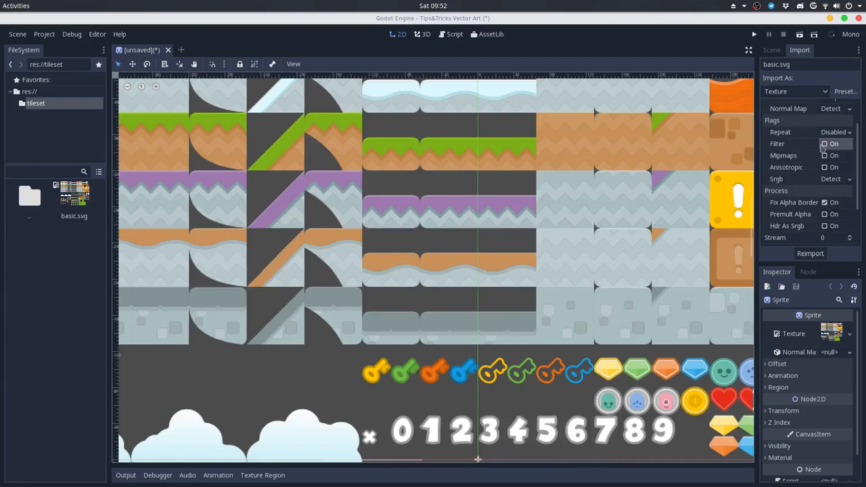
pyautogui.click(809, 253)
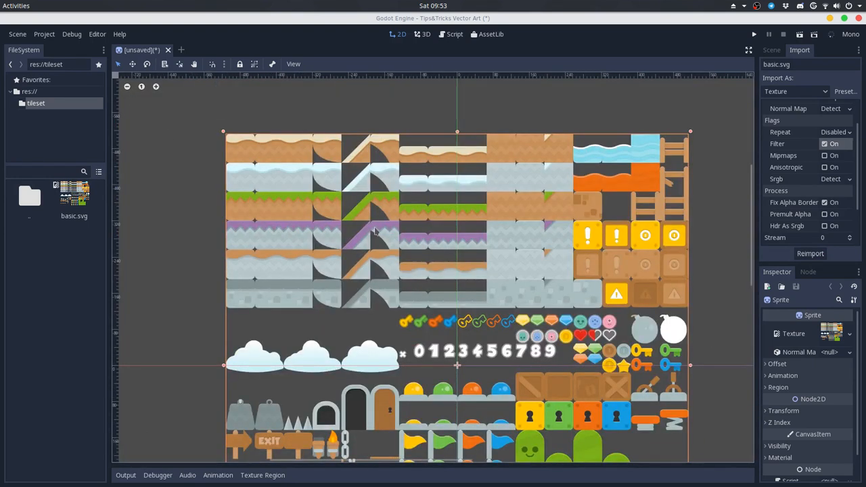
# Disable the Filter flag on basic.svg again to compare the unfiltered tile edges.
pyautogui.click(155, 87)
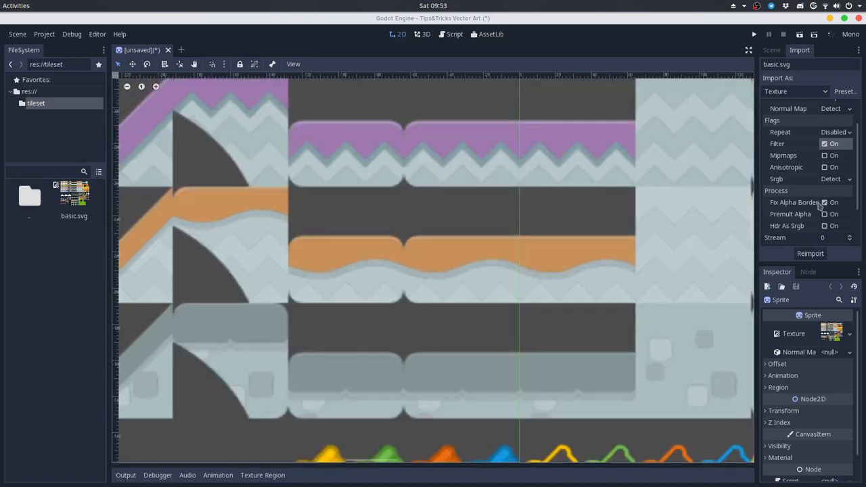
pyautogui.moveTo(795, 203)
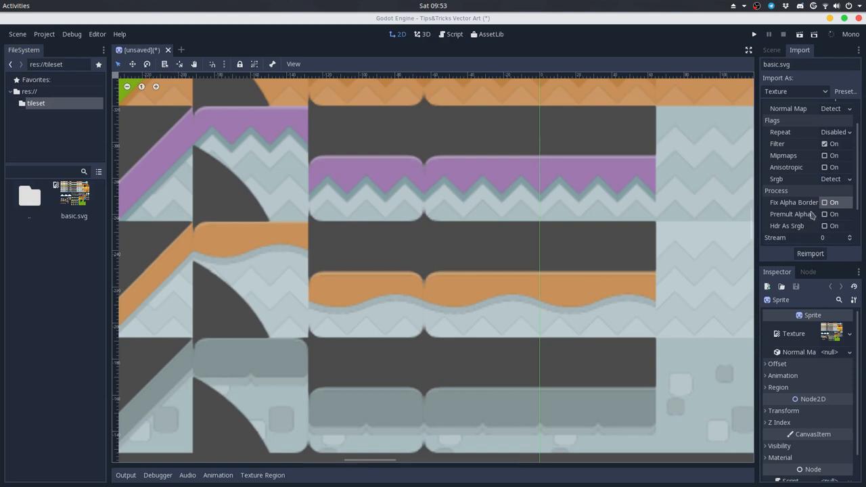
pyautogui.click(809, 253)
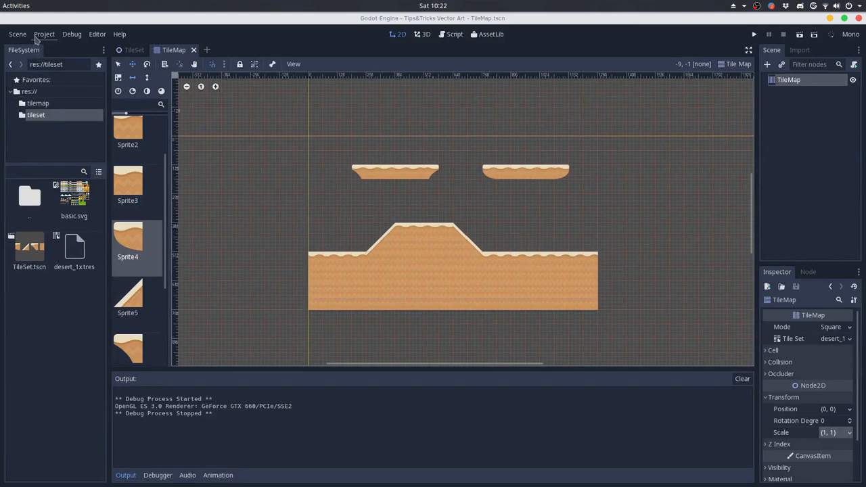
# Run the desert level, then set Display > Window Stretch Mode to viewport.
pyautogui.click(44, 34)
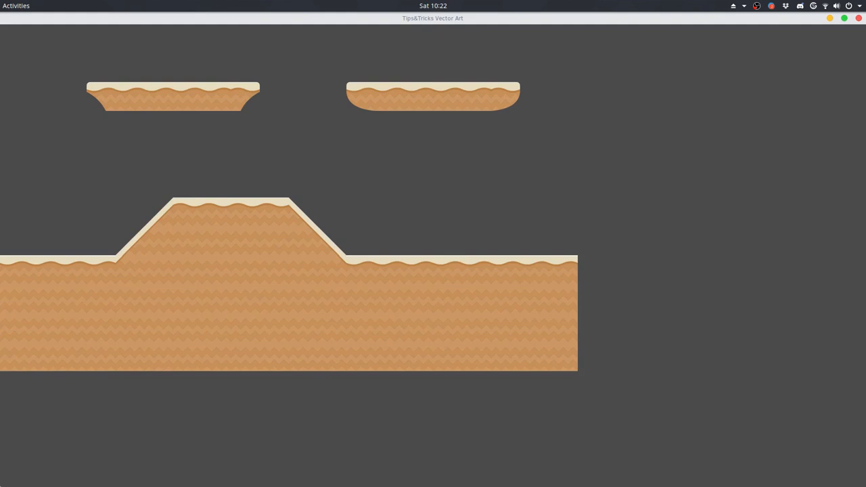
pyautogui.moveTo(537, 235)
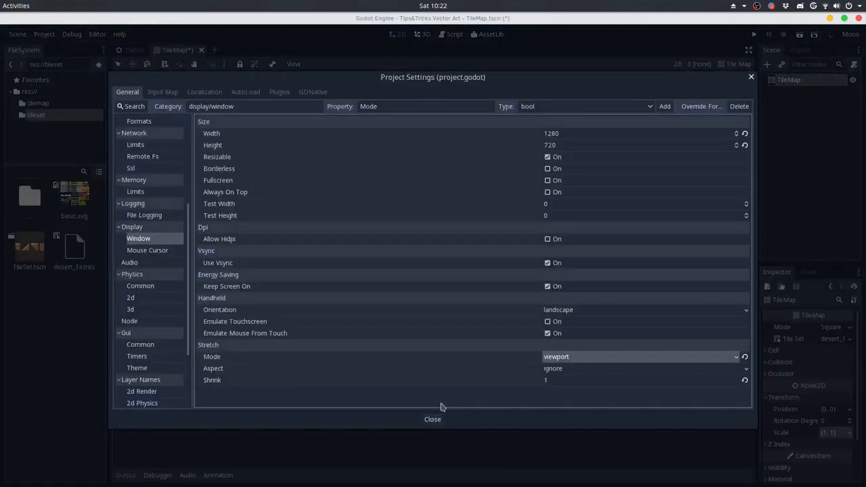
pyautogui.click(433, 419)
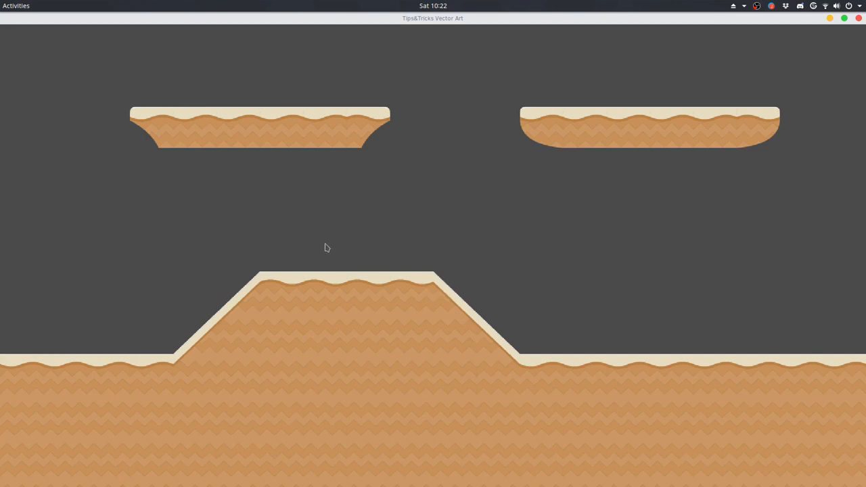
pyautogui.moveTo(178, 170)
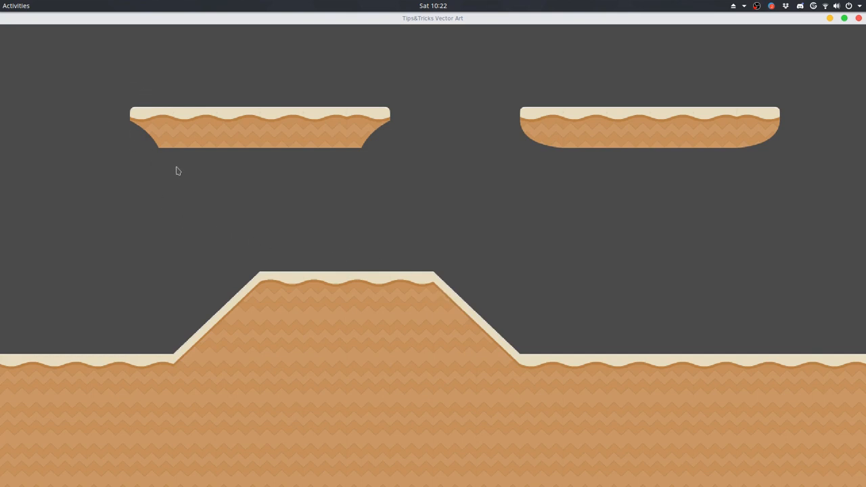
pyautogui.moveTo(264, 82)
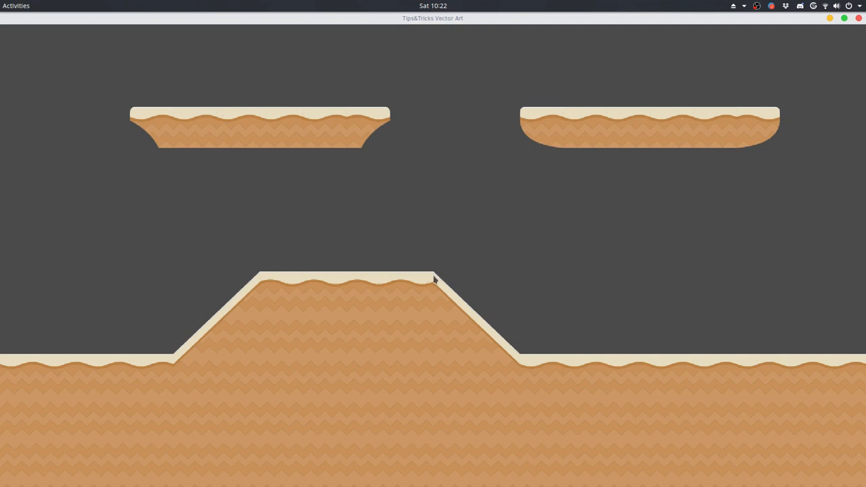
pyautogui.moveTo(398, 318)
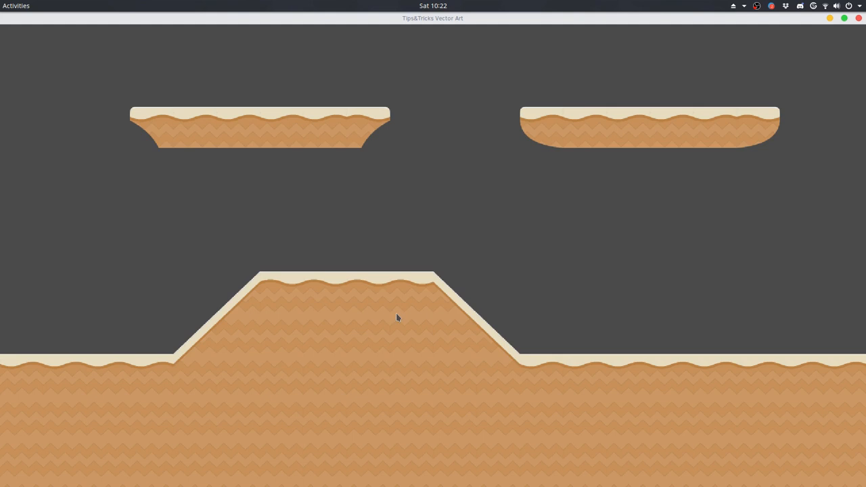
pyautogui.moveTo(195, 341)
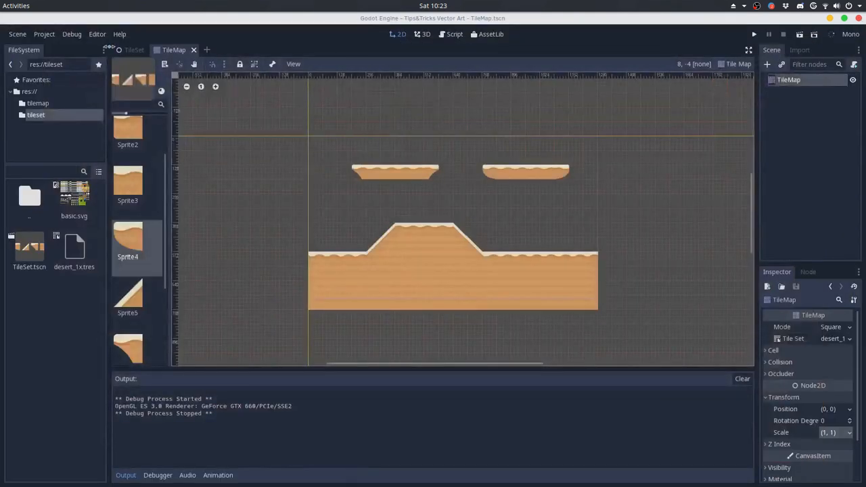
# Save the TileMap scene and relaunch the desert level to check for tile seams.
pyautogui.click(44, 34)
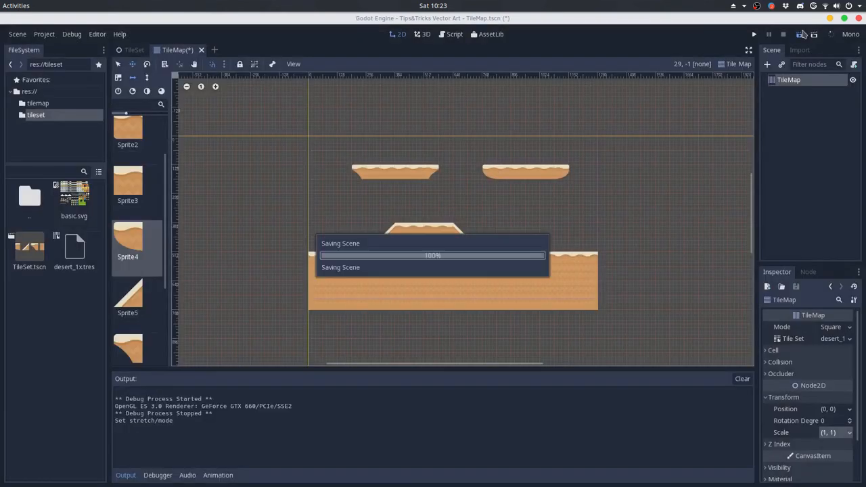
pyautogui.click(754, 34)
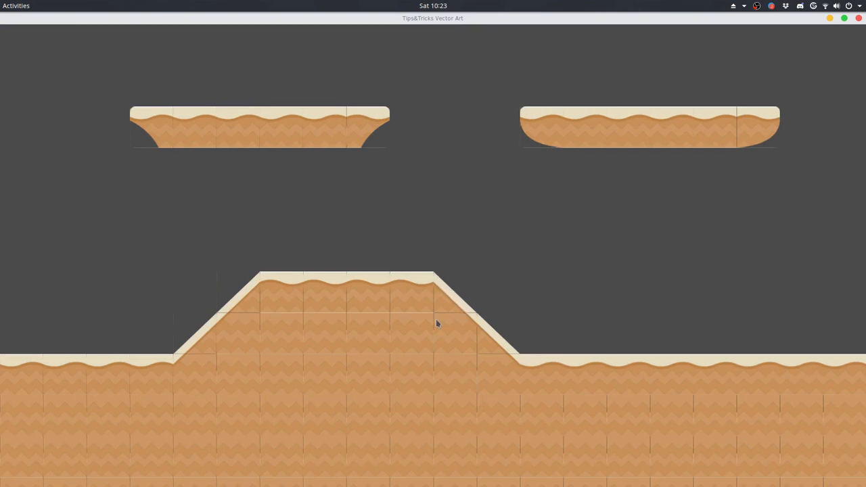
pyautogui.moveTo(132, 155)
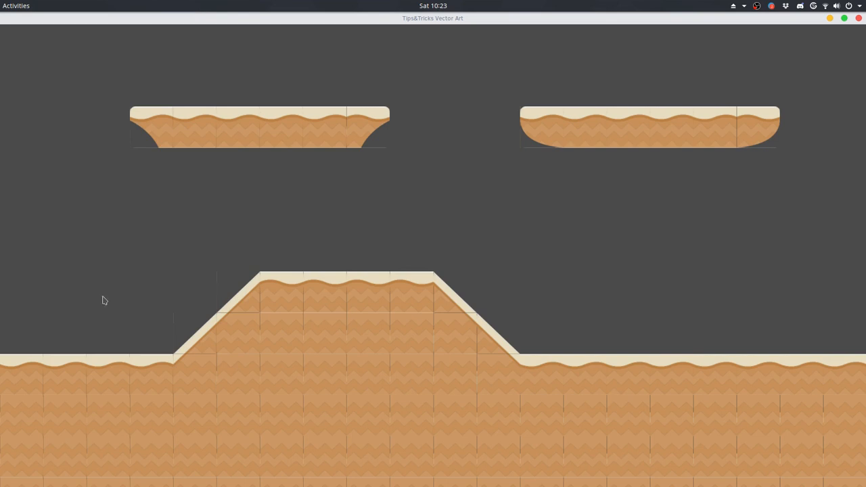
pyautogui.moveTo(742, 298)
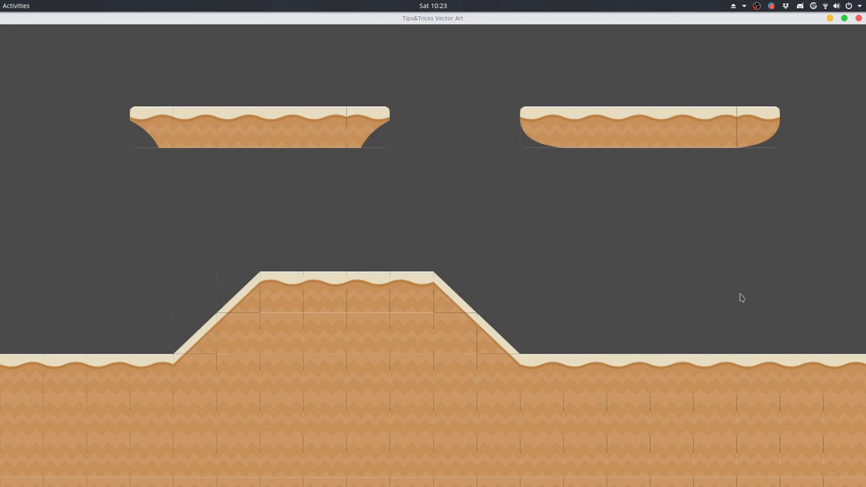
pyautogui.moveTo(859, 19)
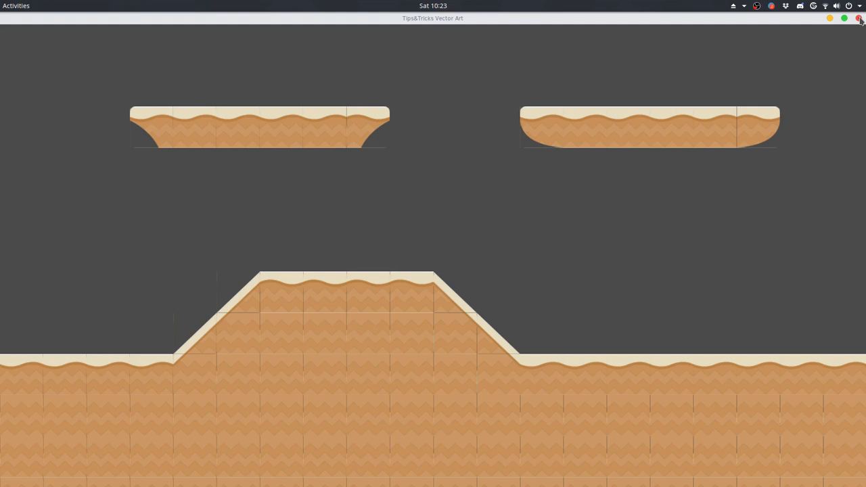
pyautogui.moveTo(682, 119)
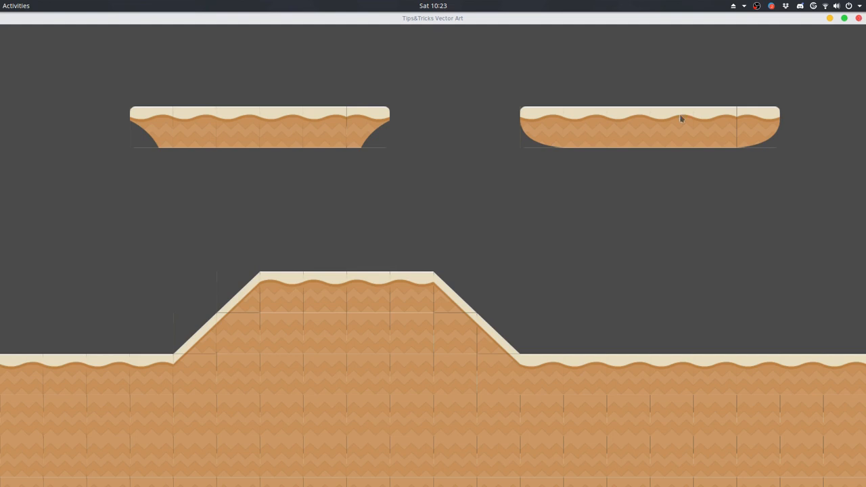
pyautogui.moveTo(530, 119)
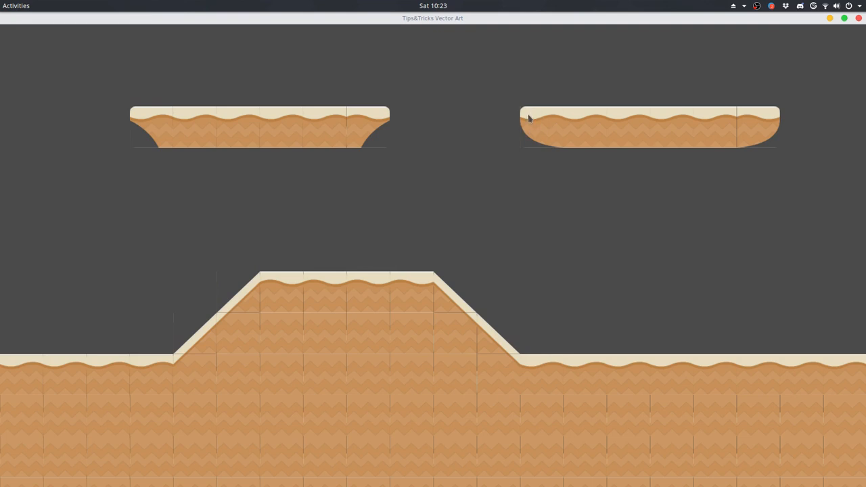
pyautogui.moveTo(654, 139)
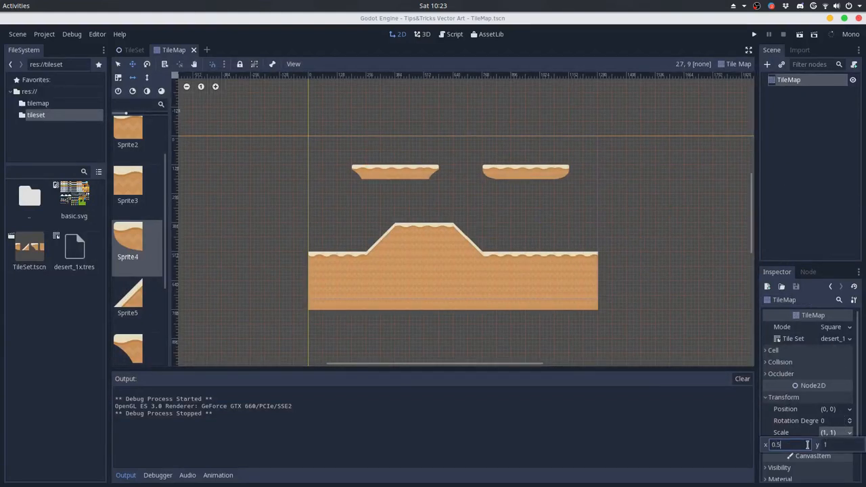
# Scale the TileMap to 0.5 and relaunch the game at the smaller size.
pyautogui.write('0.5')
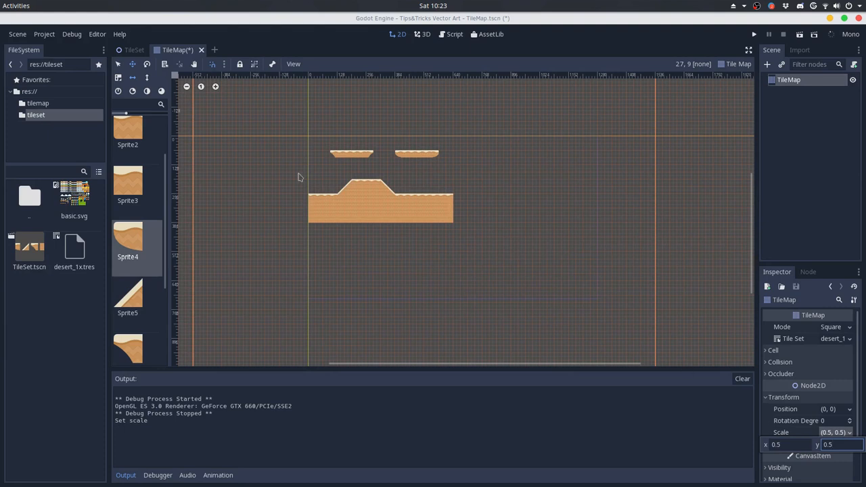
pyautogui.moveTo(431, 201)
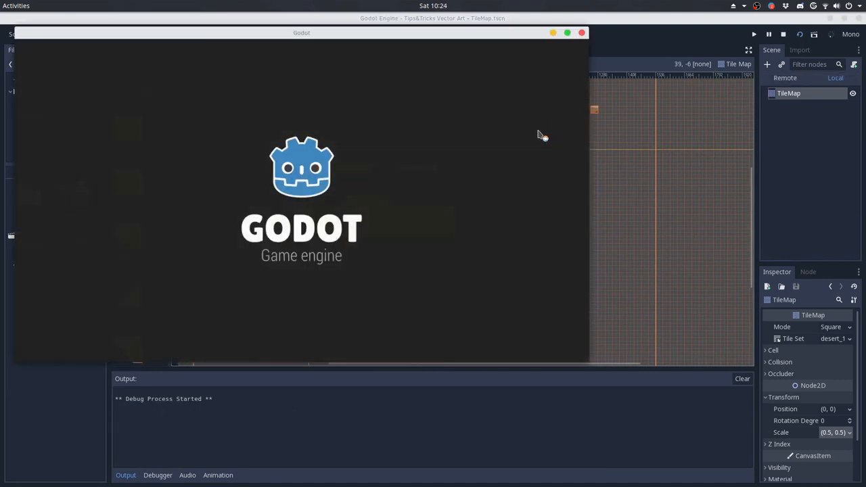
pyautogui.click(754, 34)
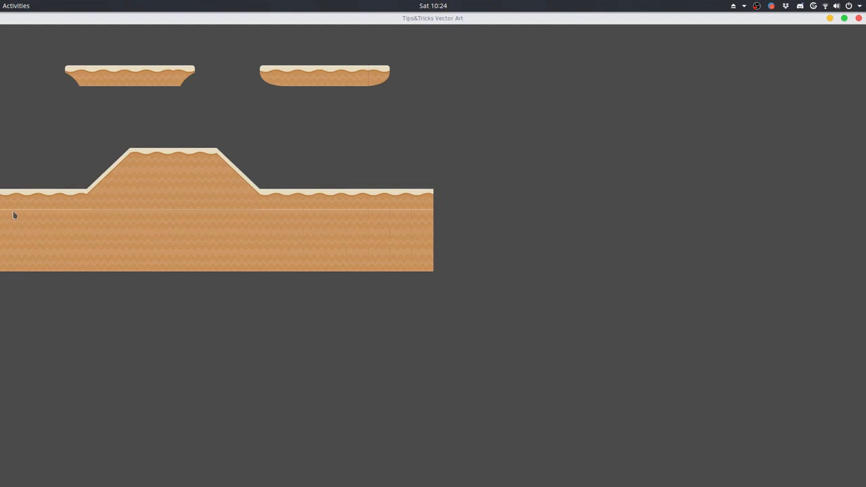
pyautogui.moveTo(308, 217)
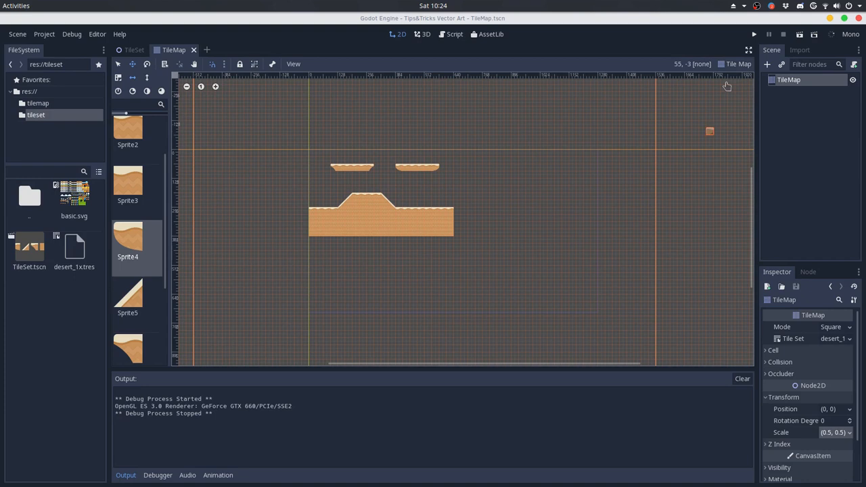
# Uncheck Use Pixel Snap under Rendering > Quality in the Project Settings.
pyautogui.click(754, 34)
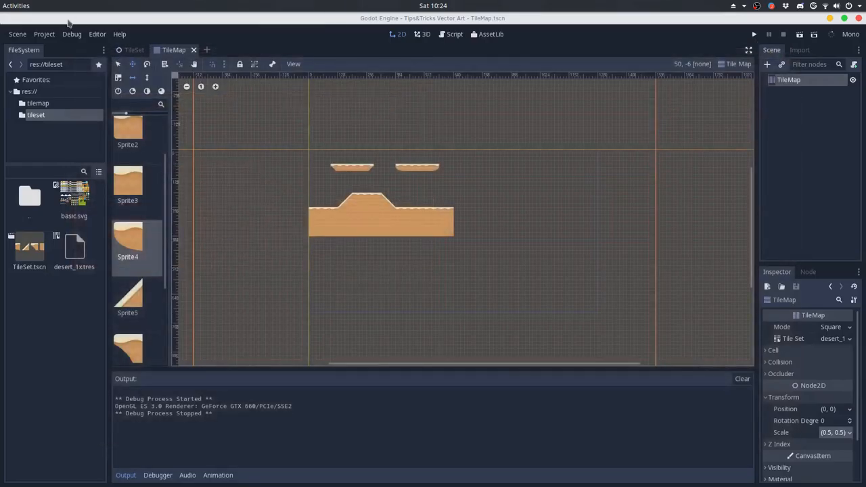
pyautogui.click(43, 34)
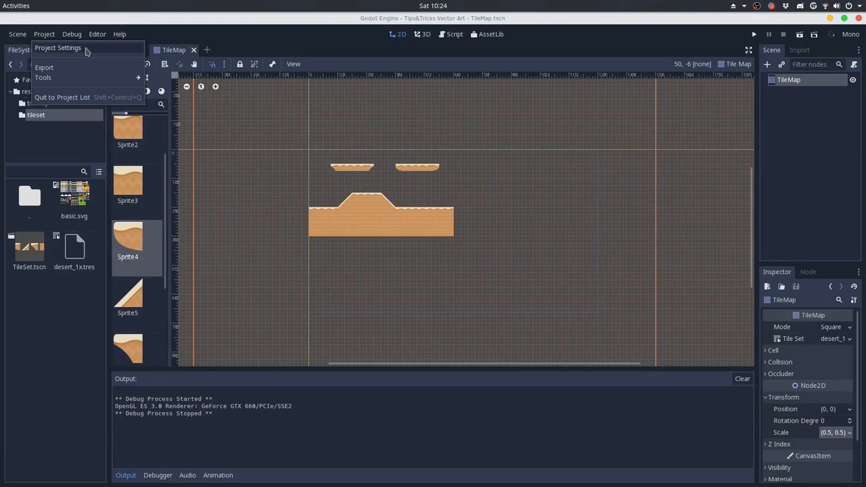
pyautogui.click(57, 47)
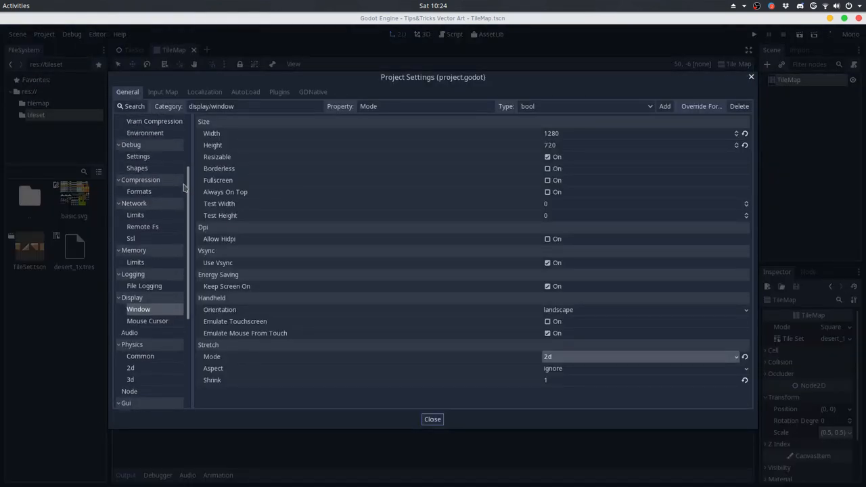
pyautogui.click(136, 180)
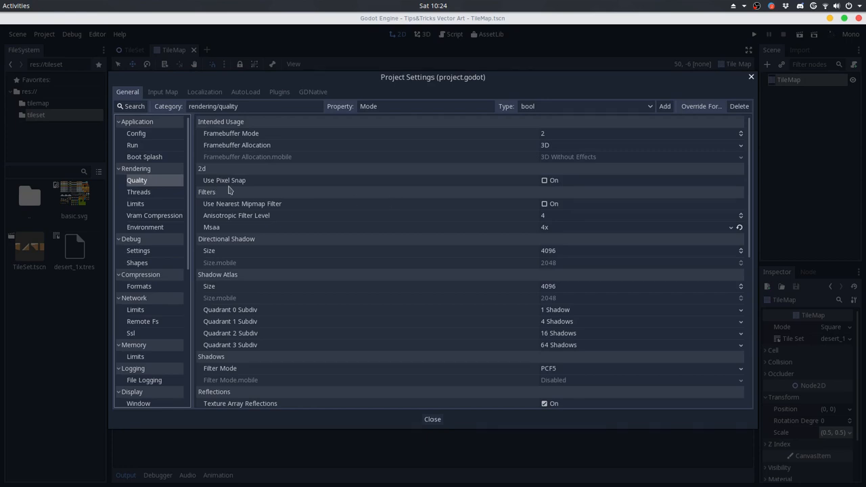
pyautogui.click(544, 180)
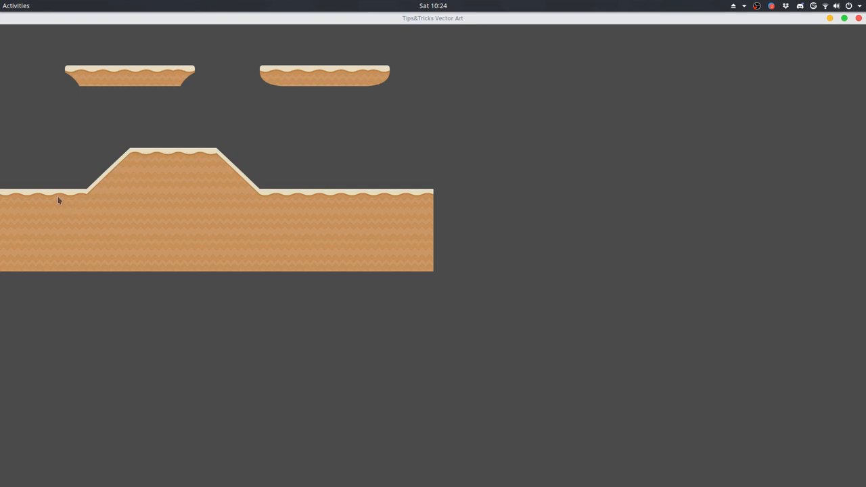
pyautogui.moveTo(263, 208)
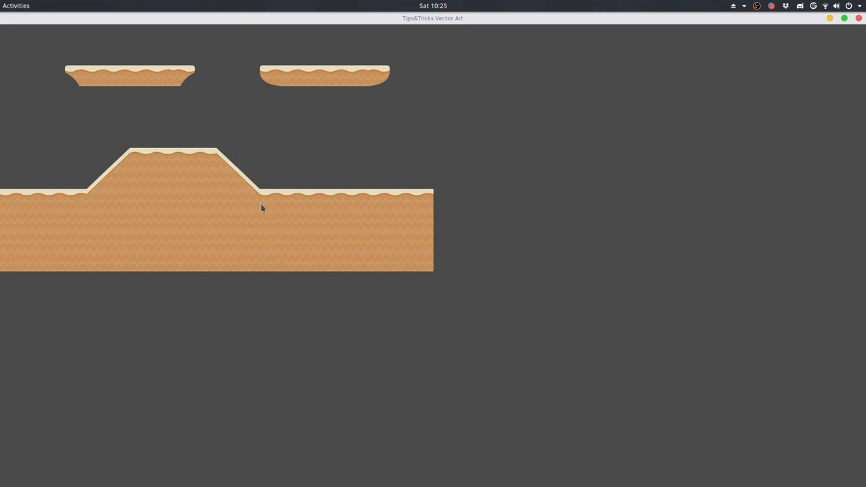
pyautogui.moveTo(282, 247)
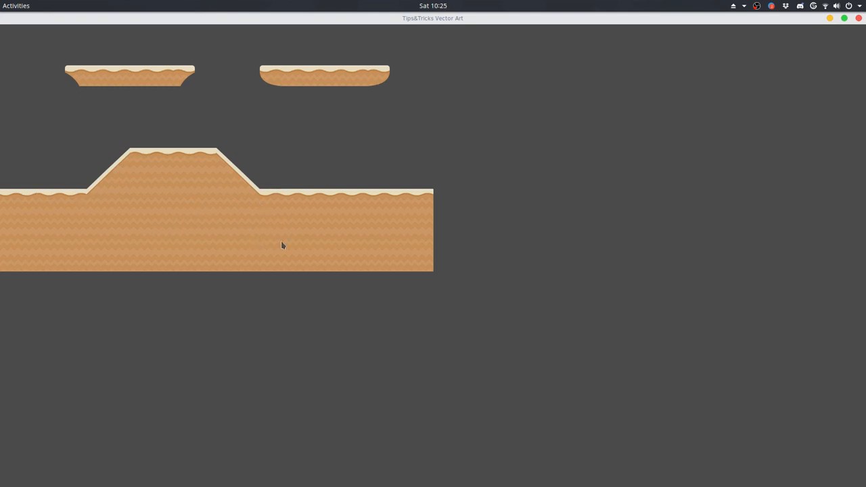
pyautogui.moveTo(413, 239)
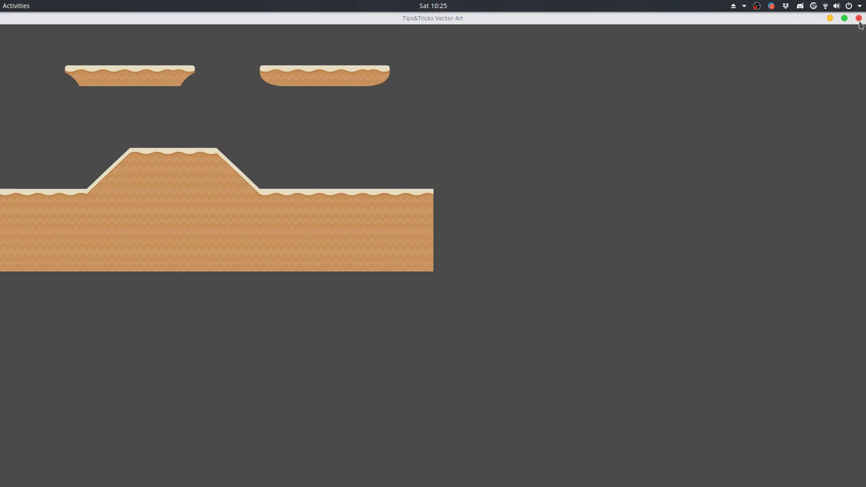
pyautogui.moveTo(476, 196)
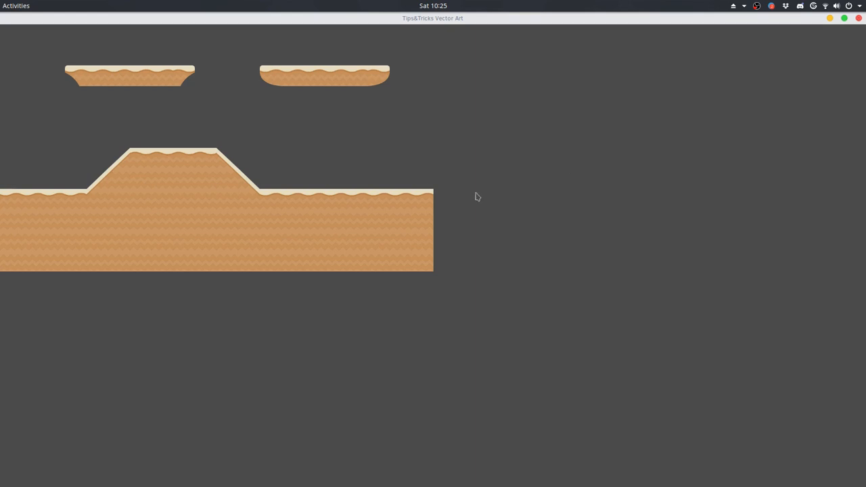
pyautogui.moveTo(171, 100)
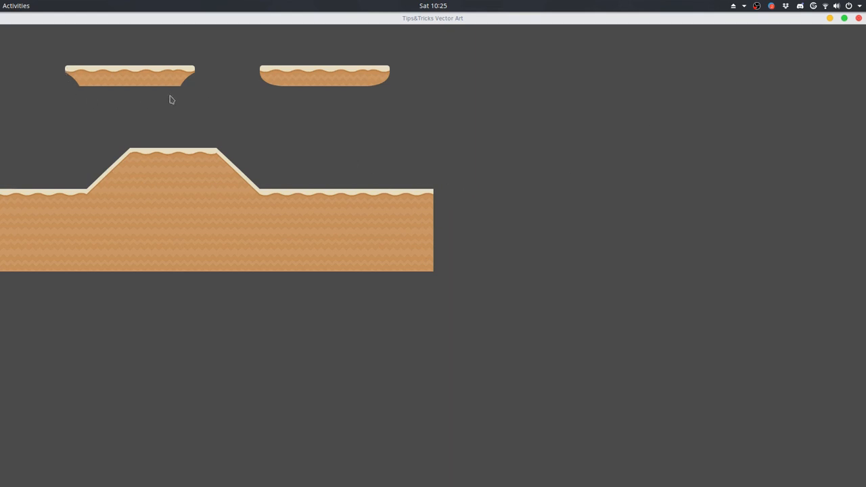
pyautogui.moveTo(484, 109)
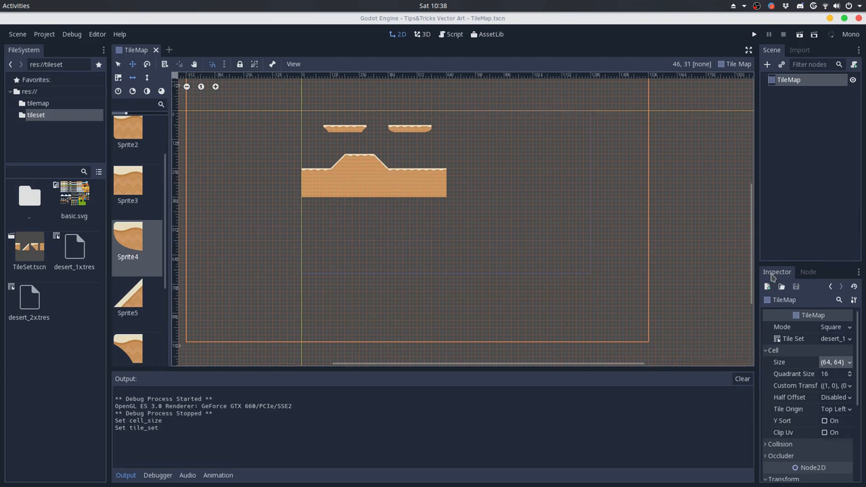
# Reimport basic.svg with Svg Scale set to 2.
pyautogui.click(73, 196)
pyautogui.write('2')
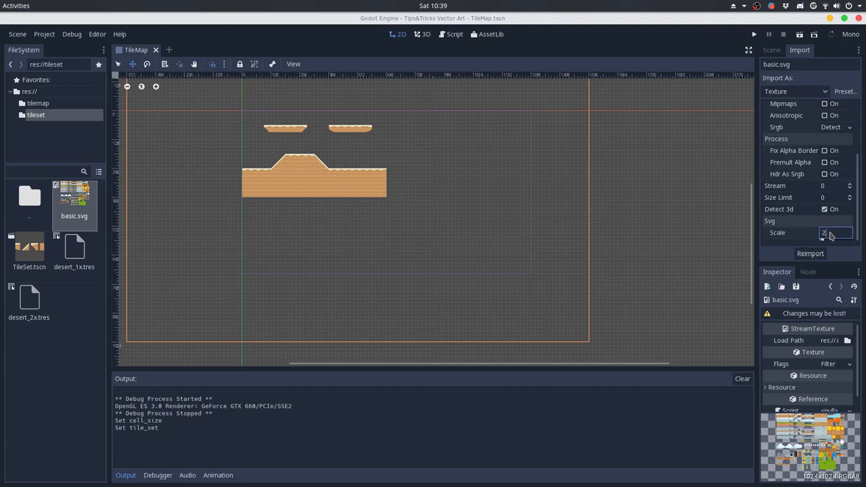
pyautogui.click(810, 253)
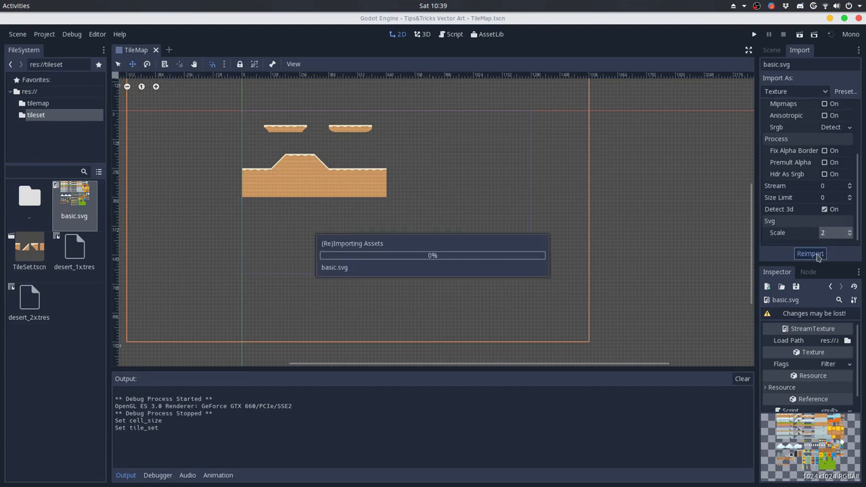
pyautogui.click(809, 253)
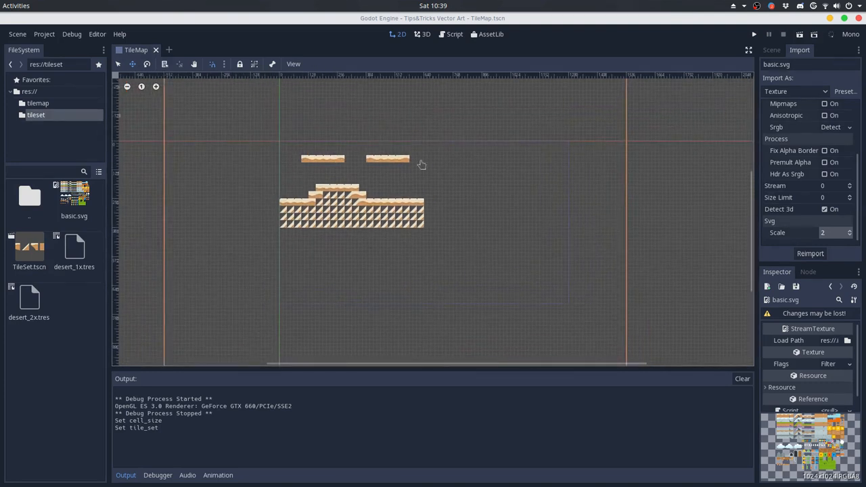
# Set the TileMap's Cell Size x to 128.
pyautogui.click(772, 49)
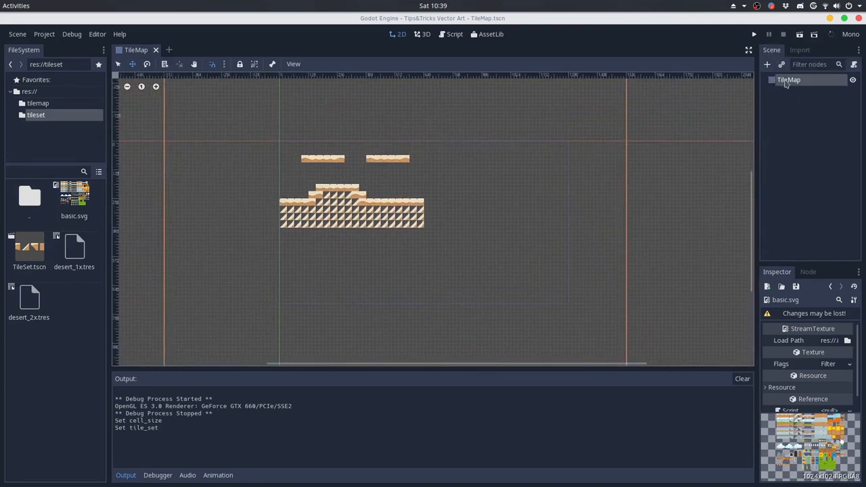
pyautogui.click(788, 80)
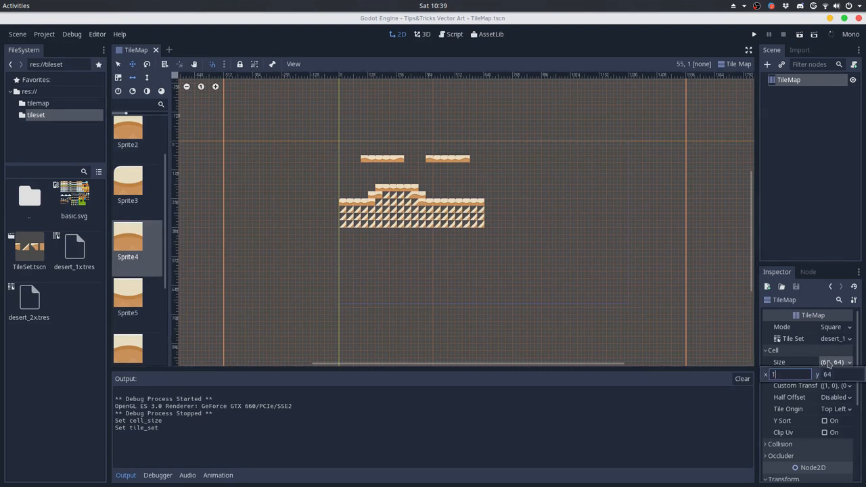
pyautogui.write('128, 12')
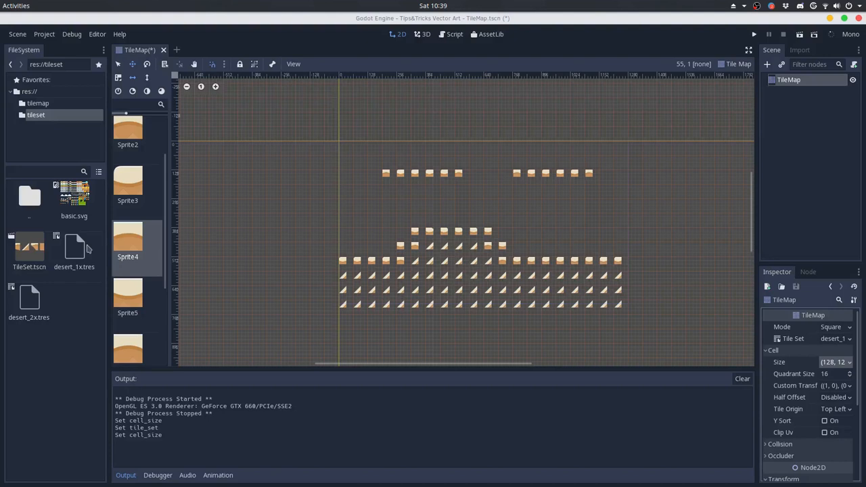
# Assign deset_2x.tres as the TileMap's Tile Set and run the scene to test it.
pyautogui.click(73, 251)
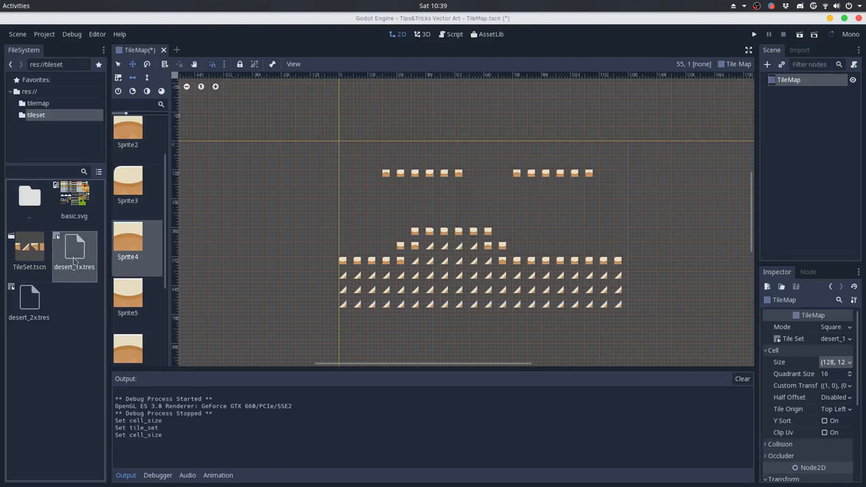
pyautogui.click(30, 308)
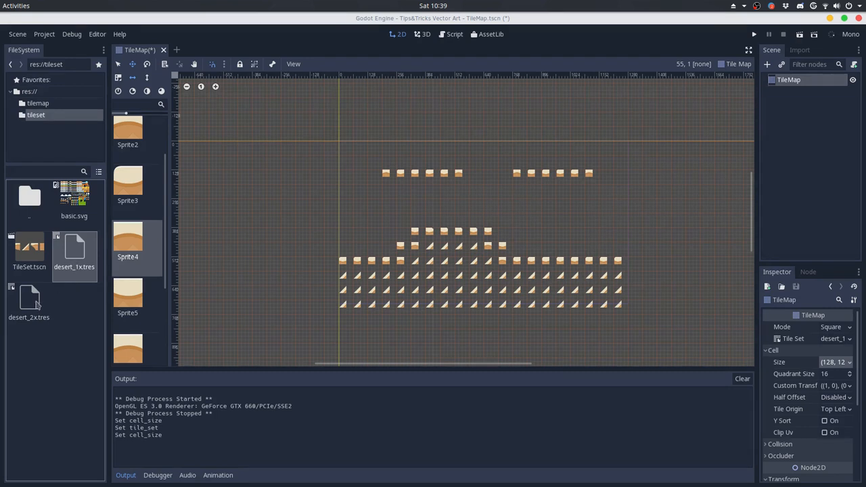
pyautogui.moveTo(79, 279)
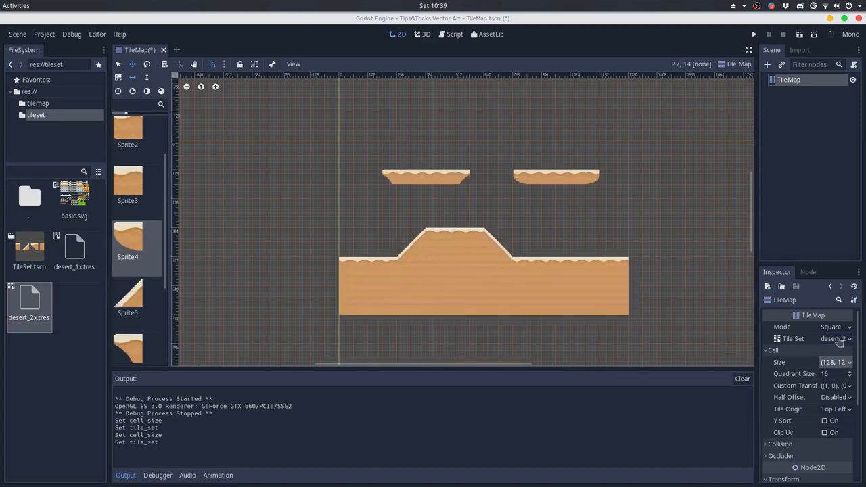
pyautogui.click(753, 34)
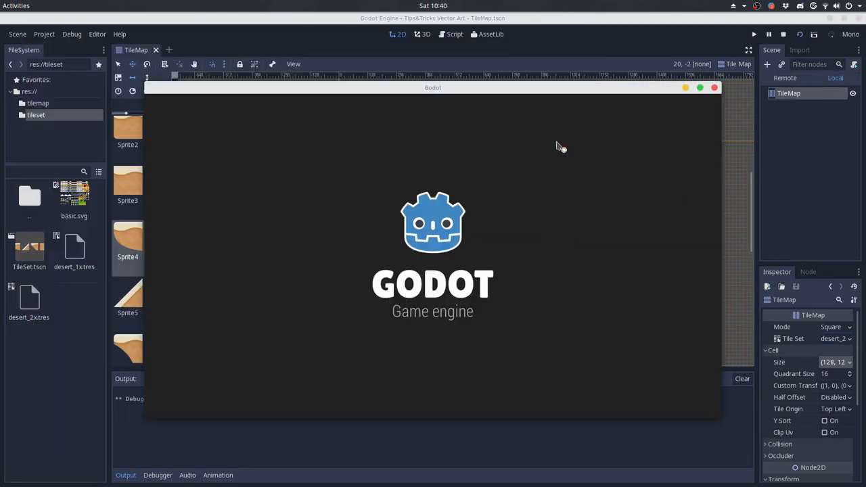
pyautogui.click(754, 33)
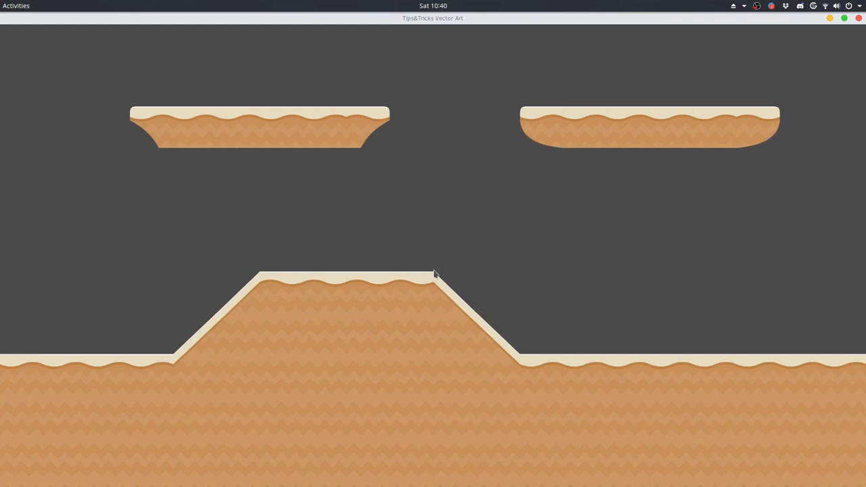
pyautogui.moveTo(547, 47)
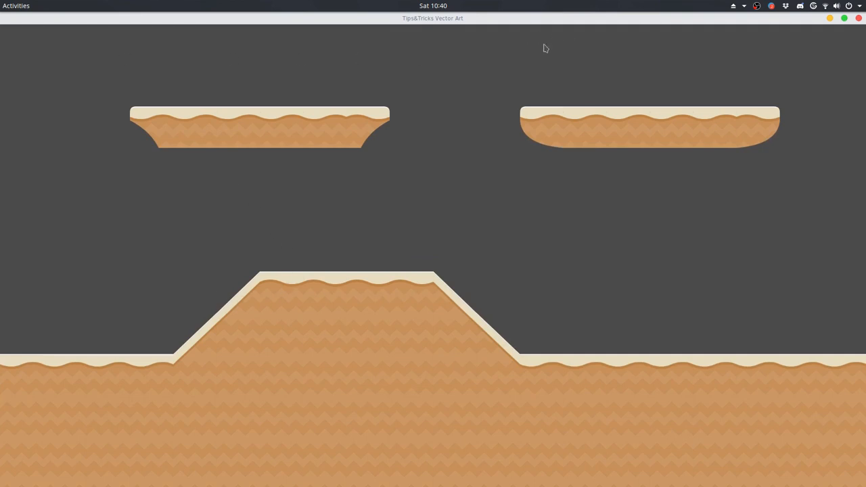
pyautogui.moveTo(41, 232)
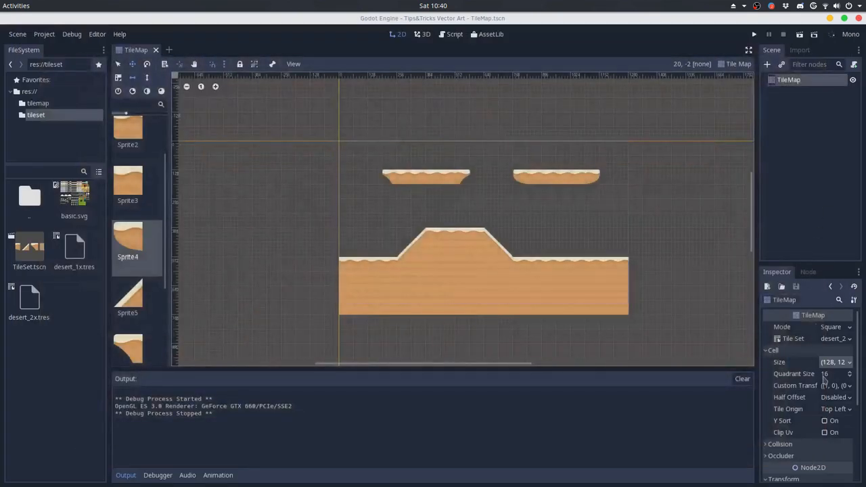
pyautogui.scroll(-3)
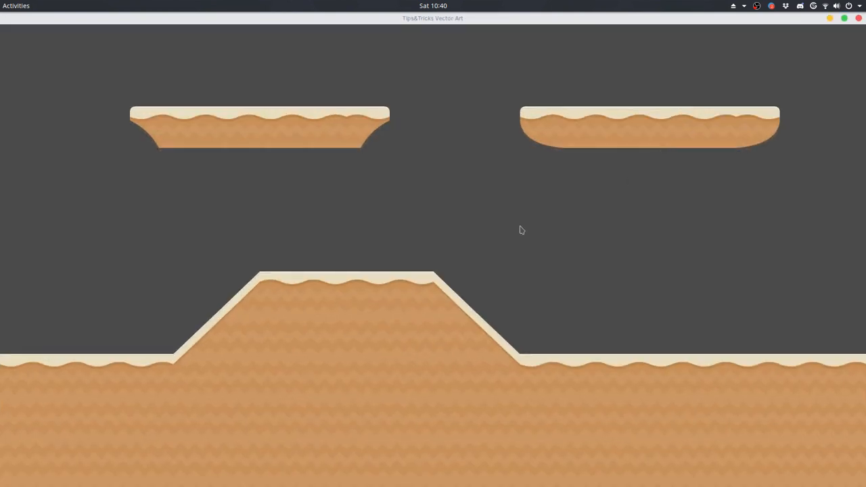
pyautogui.moveTo(371, 161)
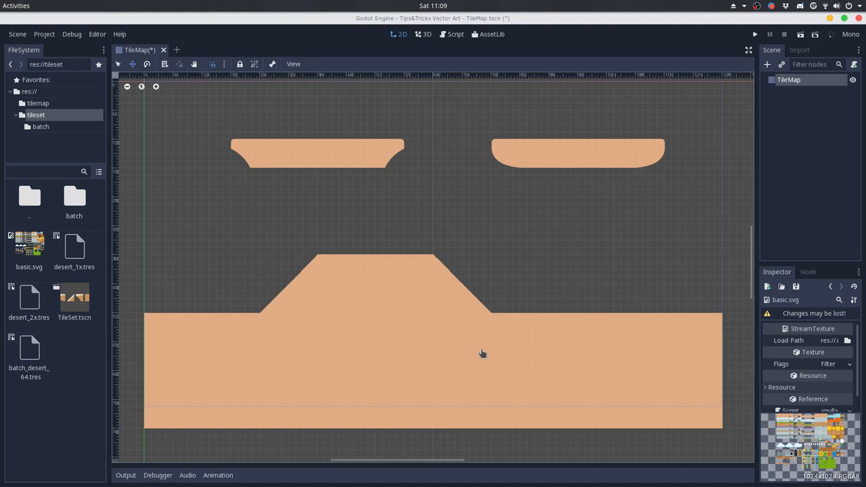
pyautogui.moveTo(46, 284)
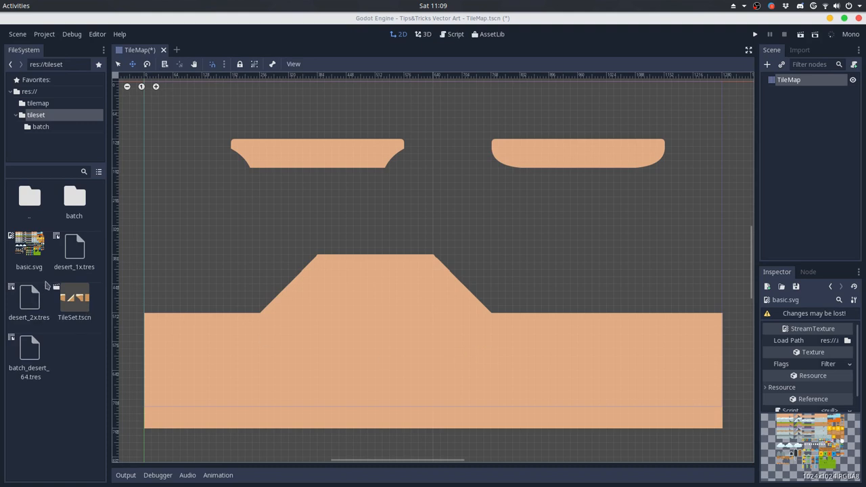
pyautogui.moveTo(408, 292)
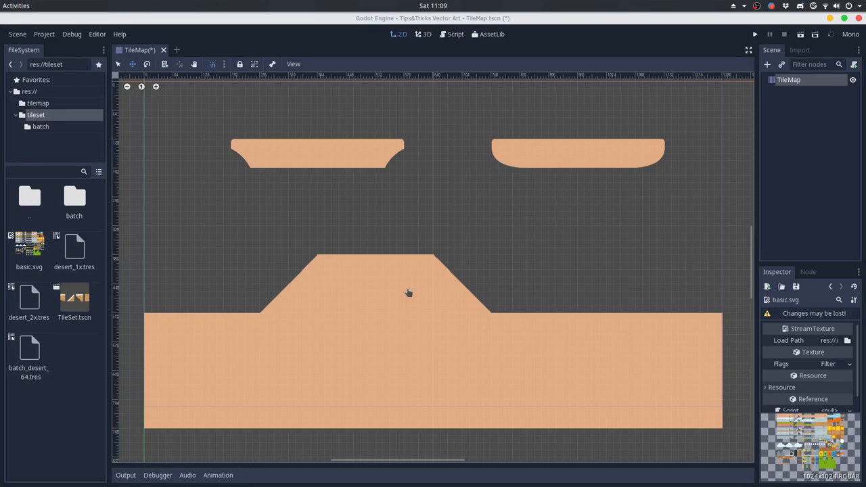
pyautogui.moveTo(192, 326)
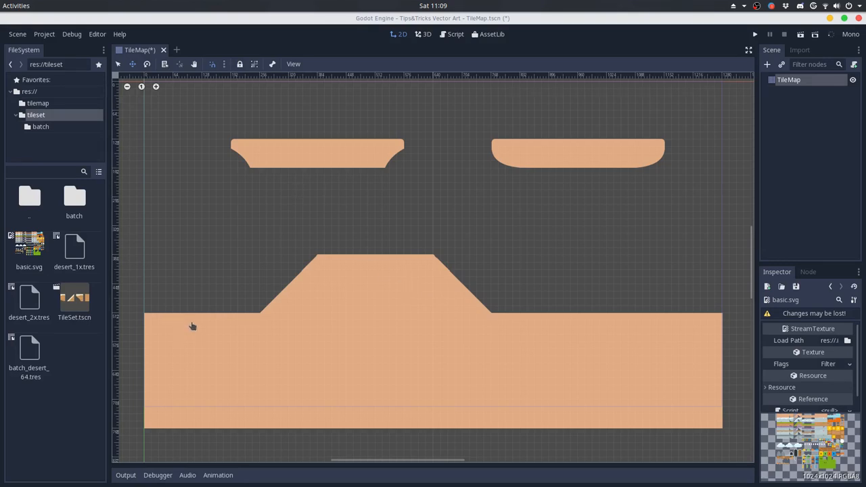
pyautogui.moveTo(222, 329)
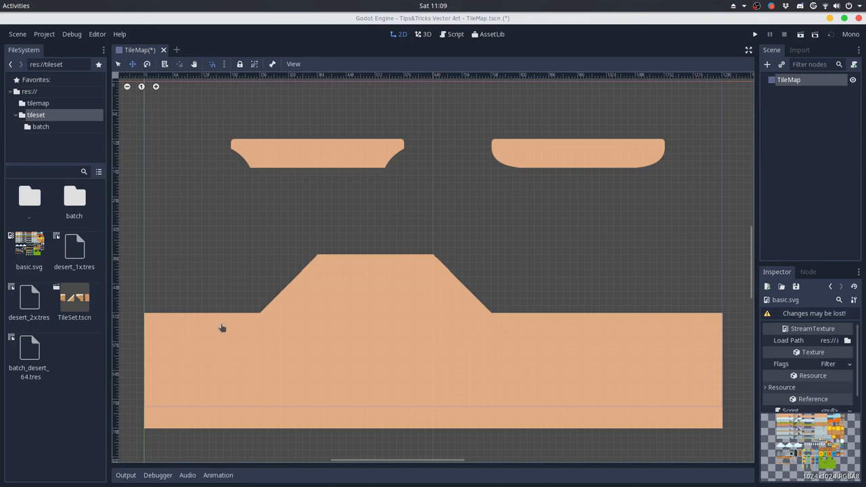
pyautogui.moveTo(265, 324)
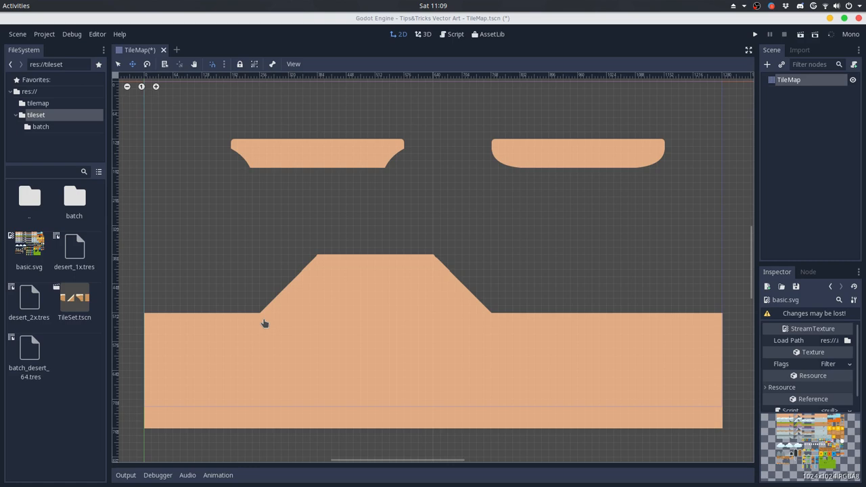
# Reveal basic.svg in the system file manager via its FileSystem context menu.
pyautogui.rightClick(29, 246)
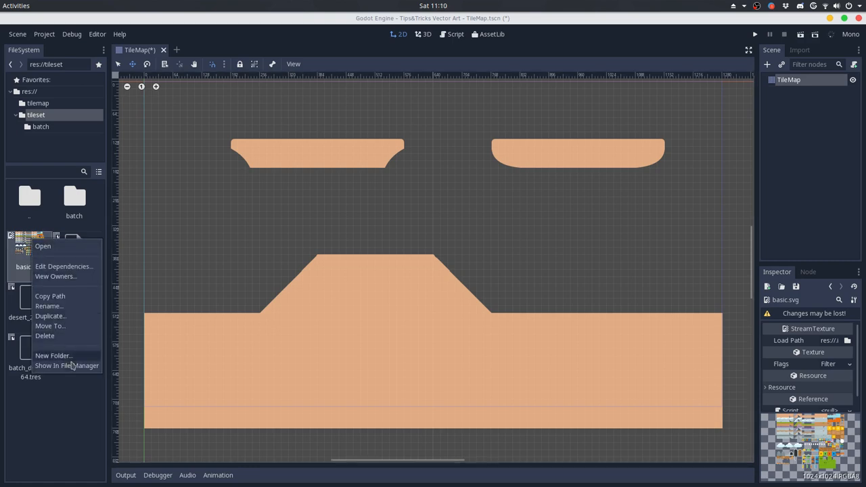
pyautogui.click(67, 366)
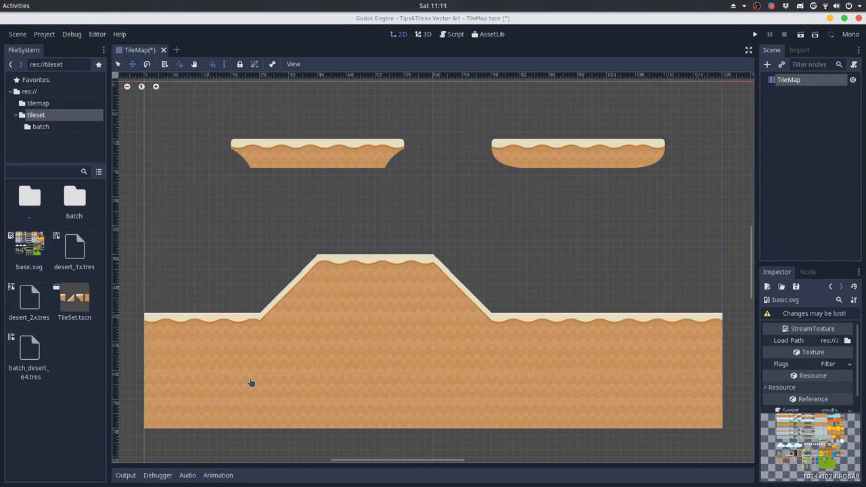
pyautogui.moveTo(34, 278)
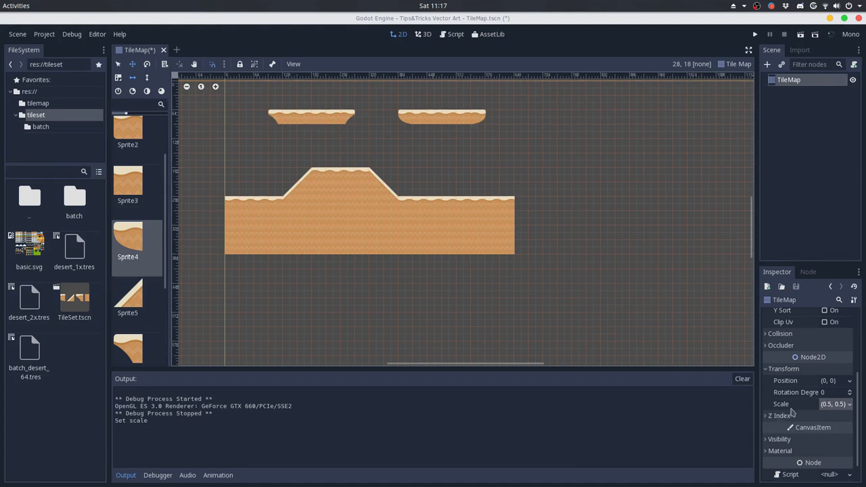
# Return the TileMap scale to (1, 1) and browse the batch folder of tile images.
pyautogui.click(835, 404)
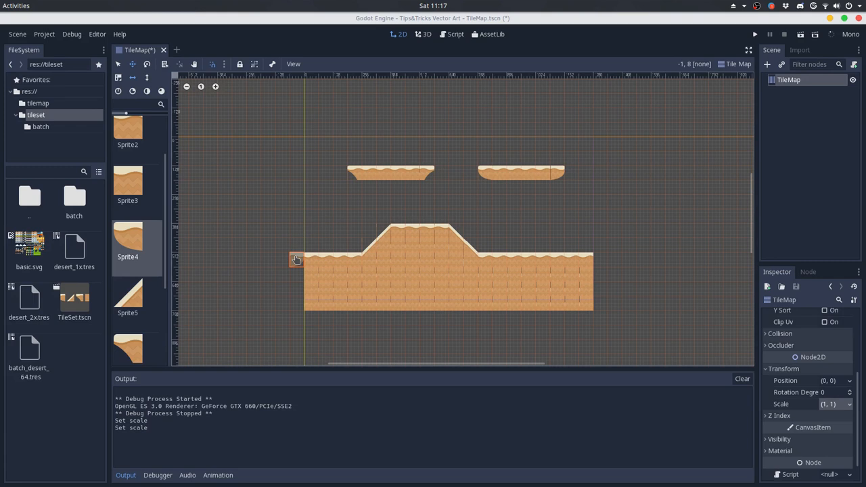
pyautogui.doubleClick(40, 128)
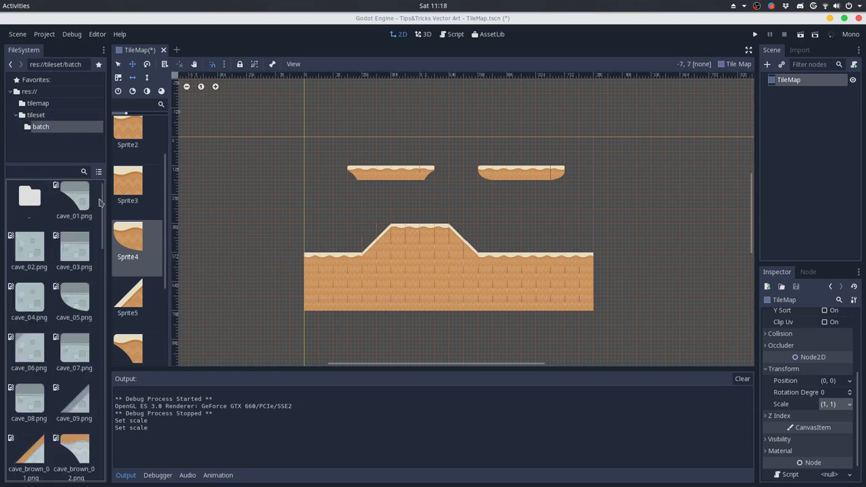
pyautogui.scroll(-3)
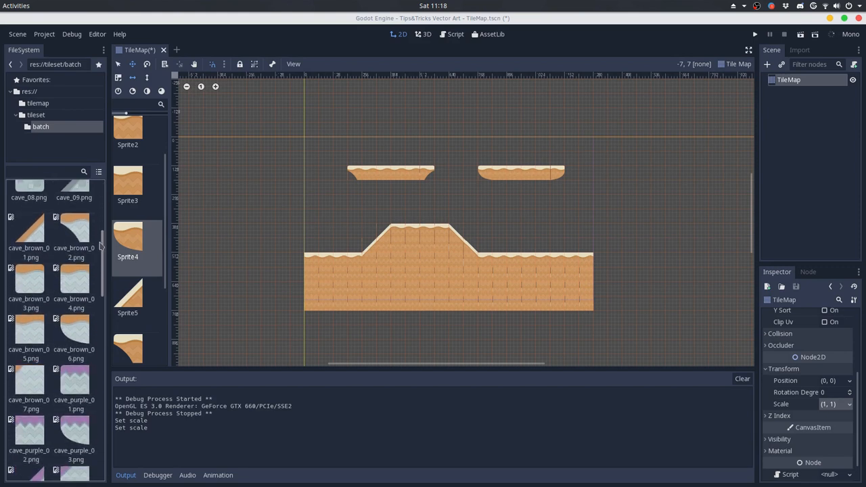
pyautogui.scroll(-3)
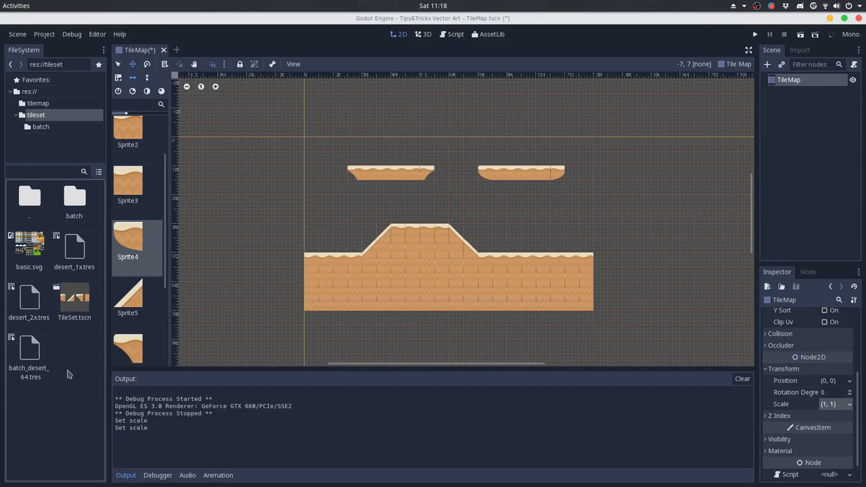
# Run the desert level in a small window, check the tiles, then stop it.
pyautogui.click(30, 349)
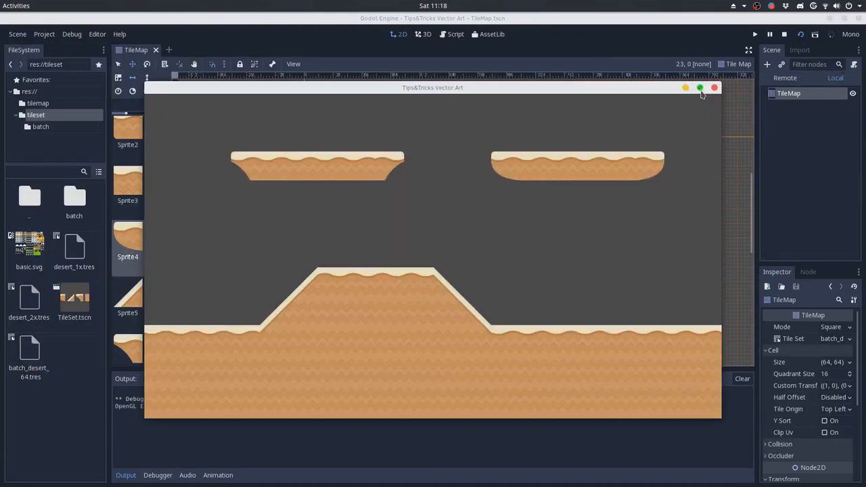
pyautogui.click(701, 88)
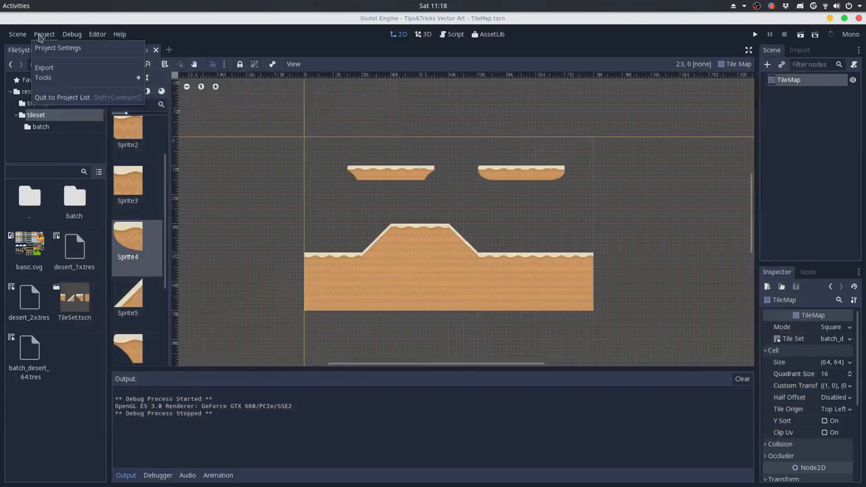
# Disable Use Pixel Snap under Rendering > Quality in Project Settings.
pyautogui.click(57, 48)
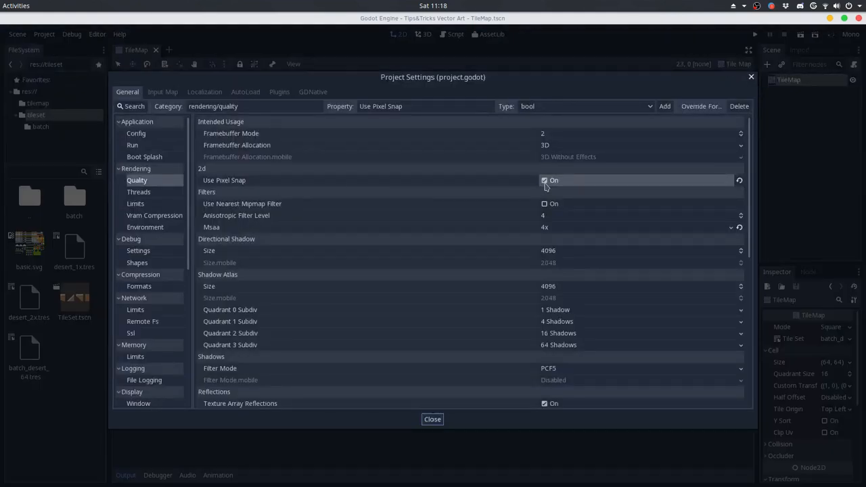
pyautogui.click(433, 419)
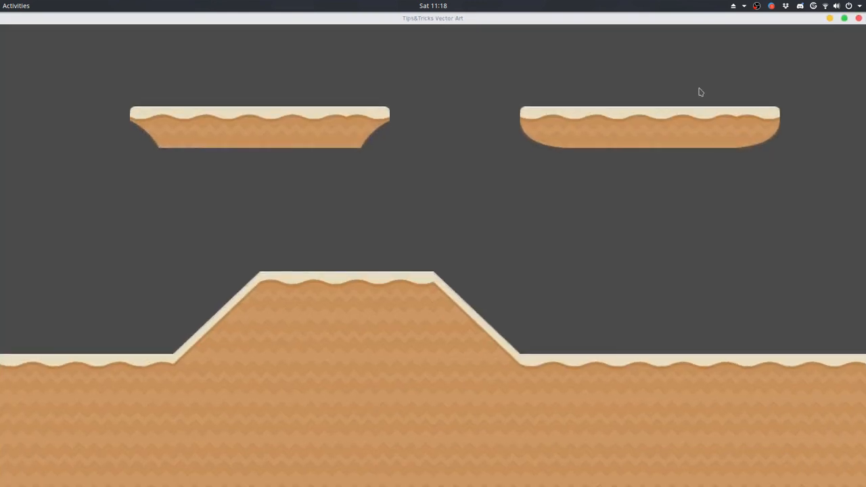
pyautogui.moveTo(700, 227)
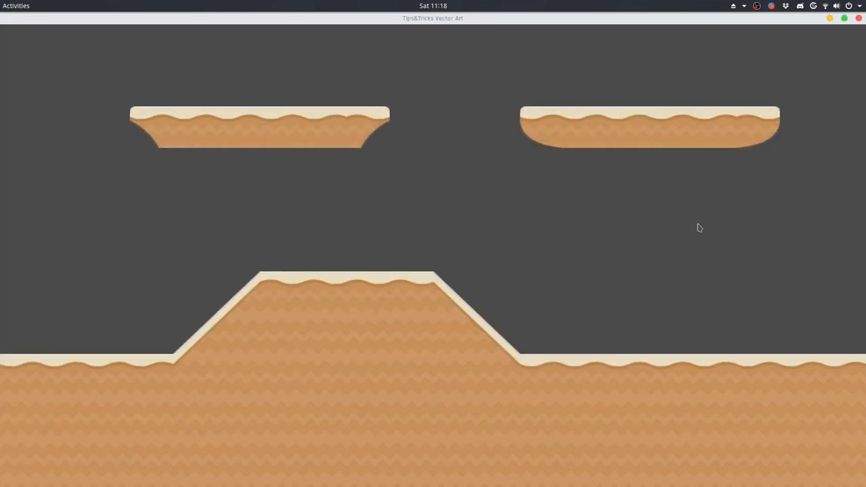